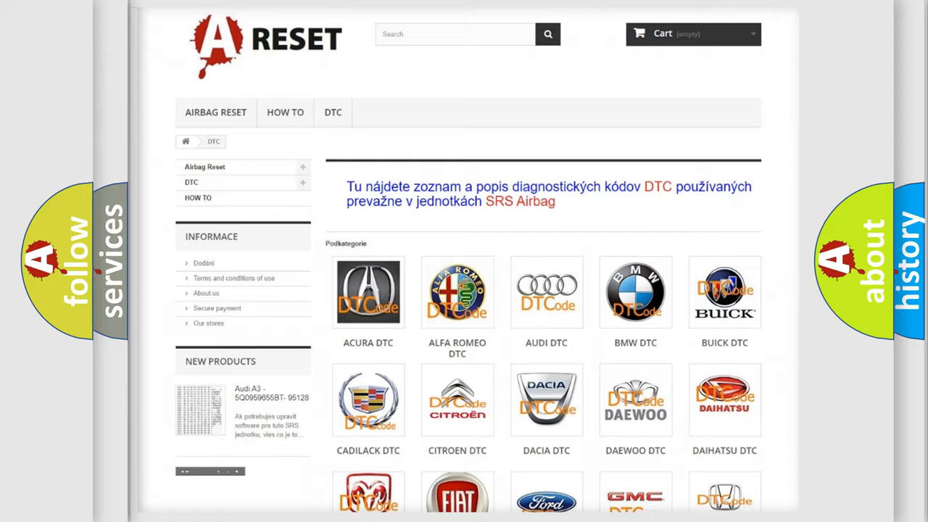
# - Reveal the Cause section advising visual inspection of related components for loose or poor connections
pyautogui.scroll(-3)
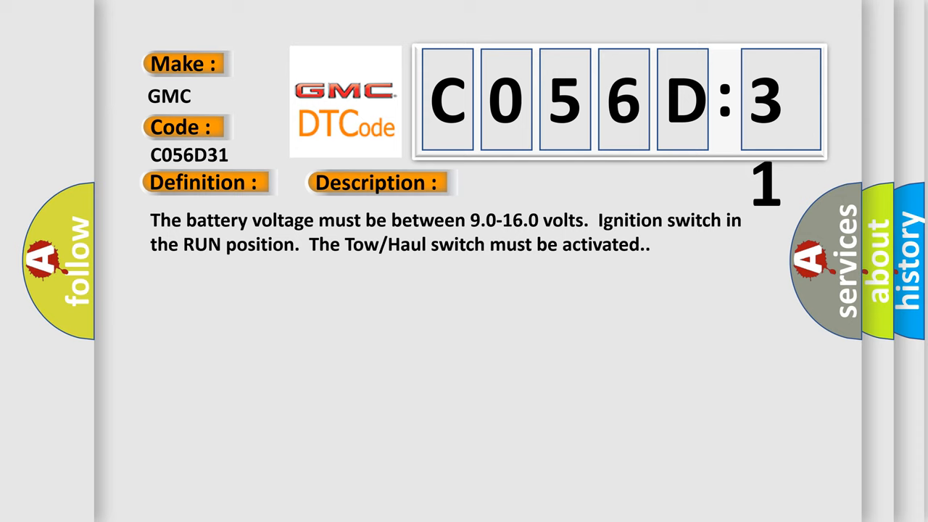
pyautogui.click(531, 183)
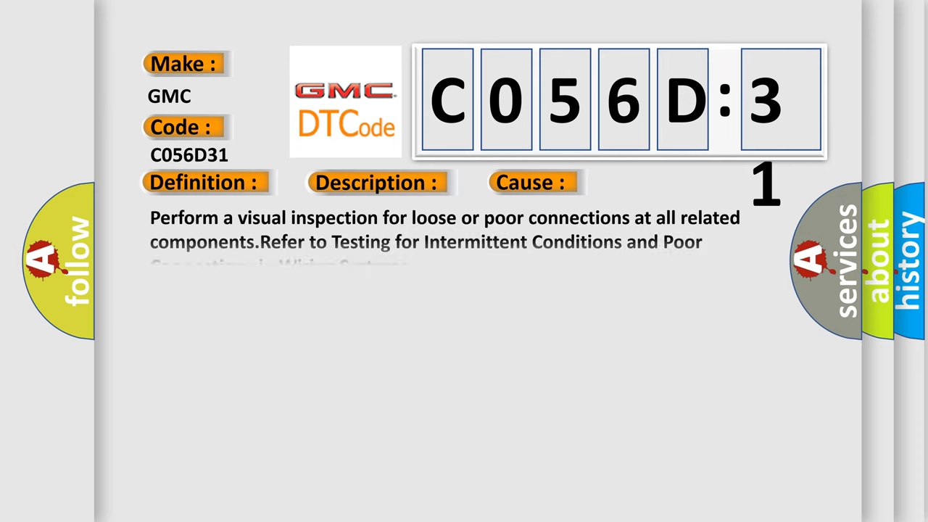